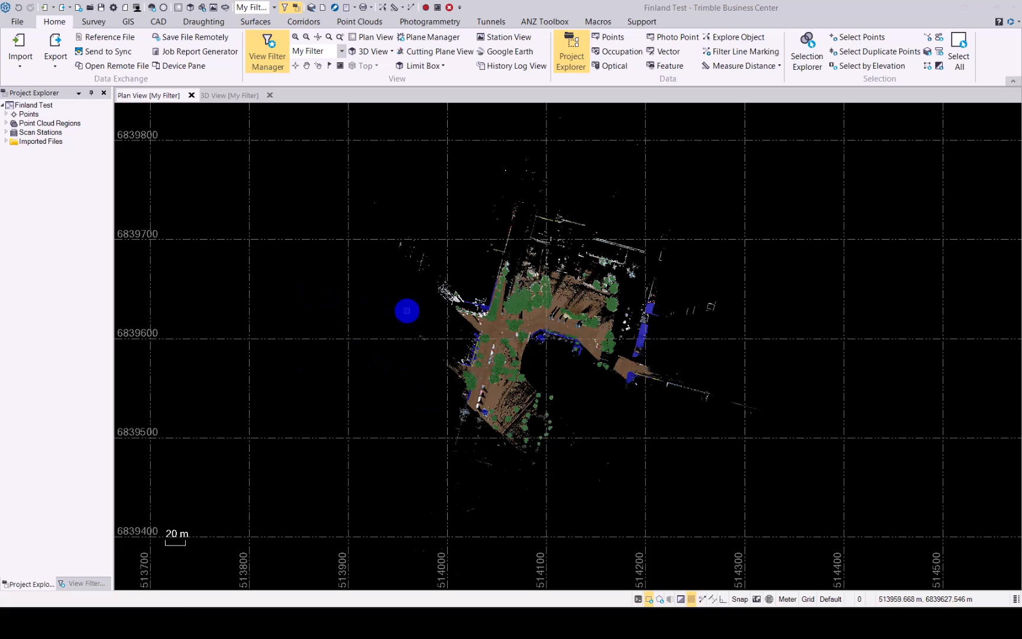
Expand Point Cloud Regions and keep only Ground checked in the View Filter Manager
left_click_drag(407, 311, 389, 336)
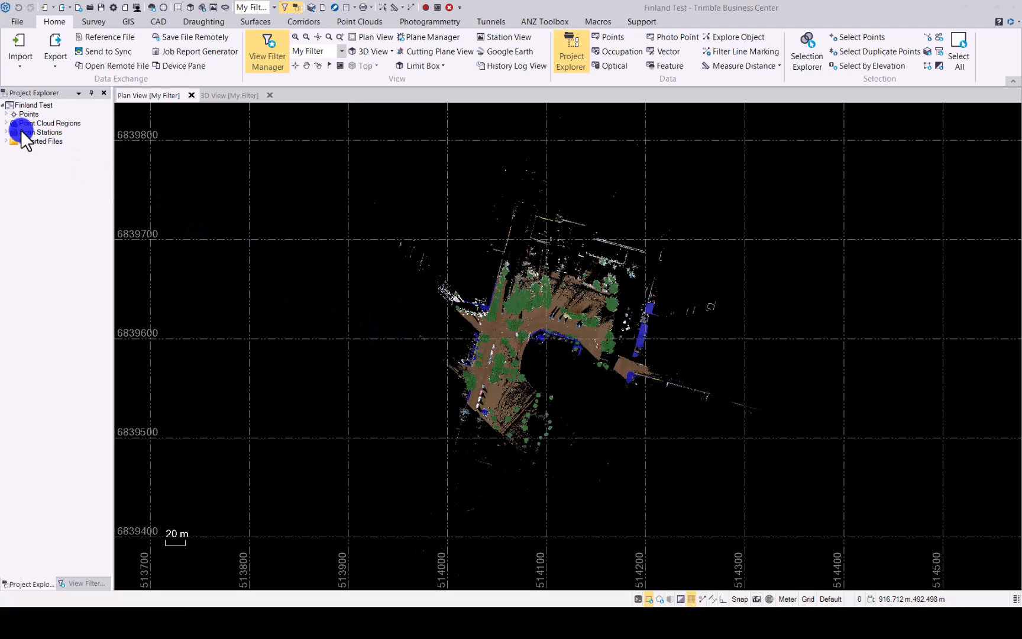
left_click(6, 123)
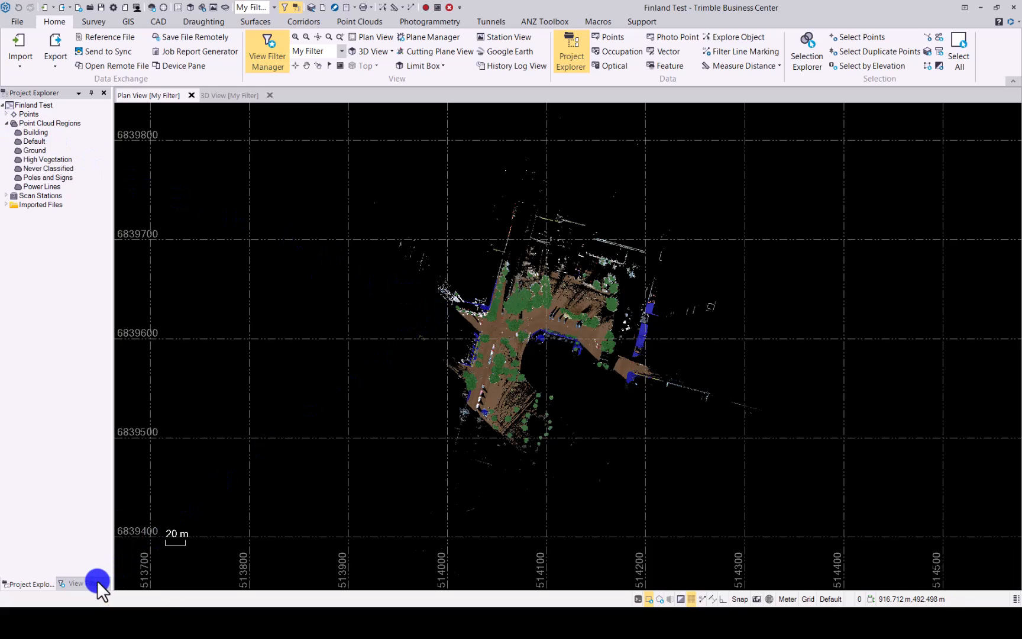
left_click(75, 583)
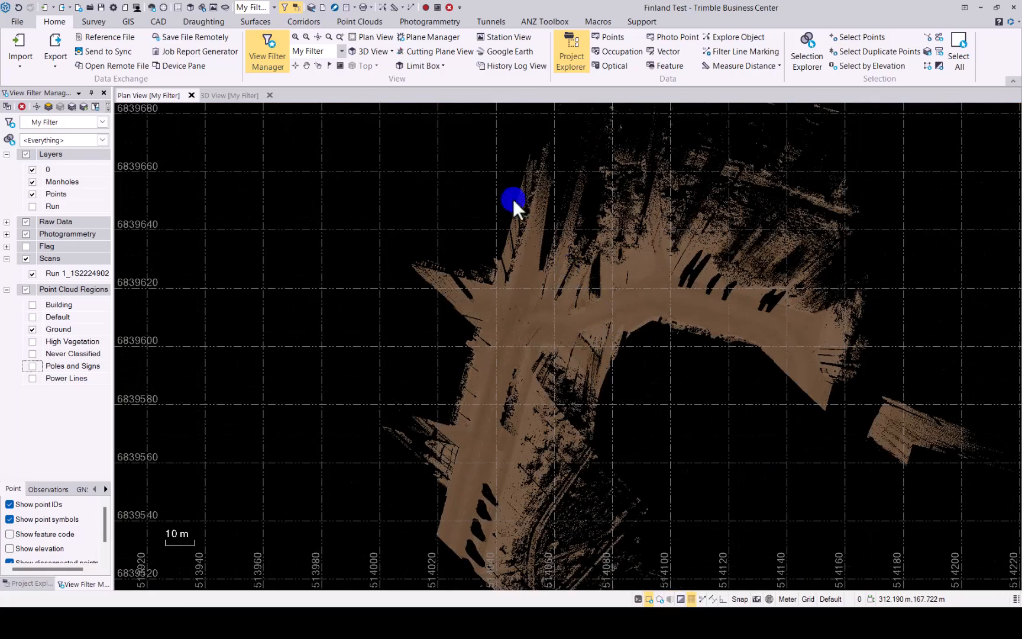
Start Extract Point Feature from the Point Clouds tab with Manhole - Laser Scanner type
left_click(359, 21)
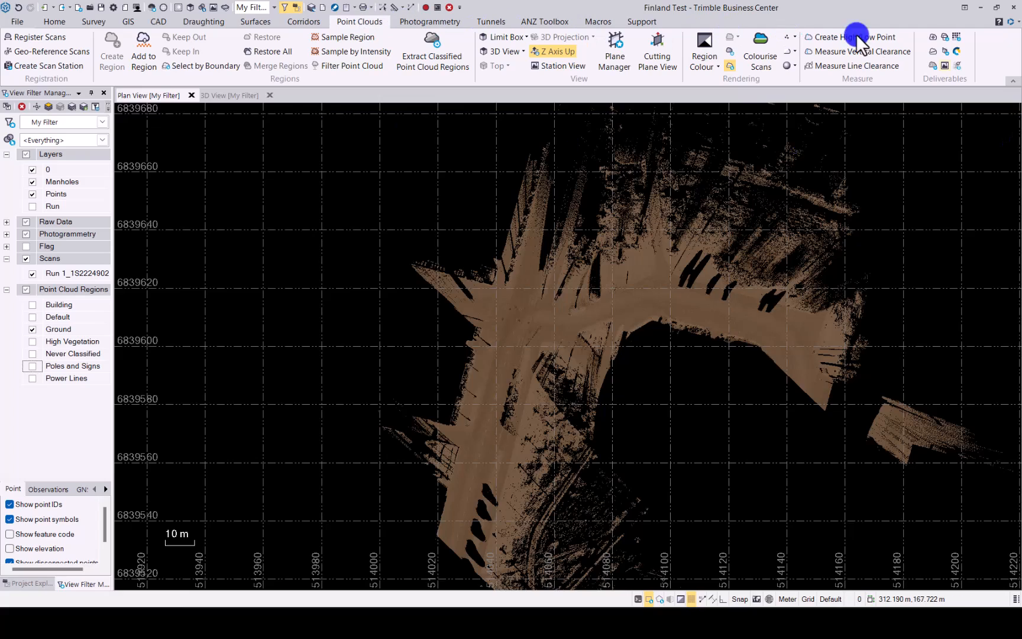
mouse_move(932, 39)
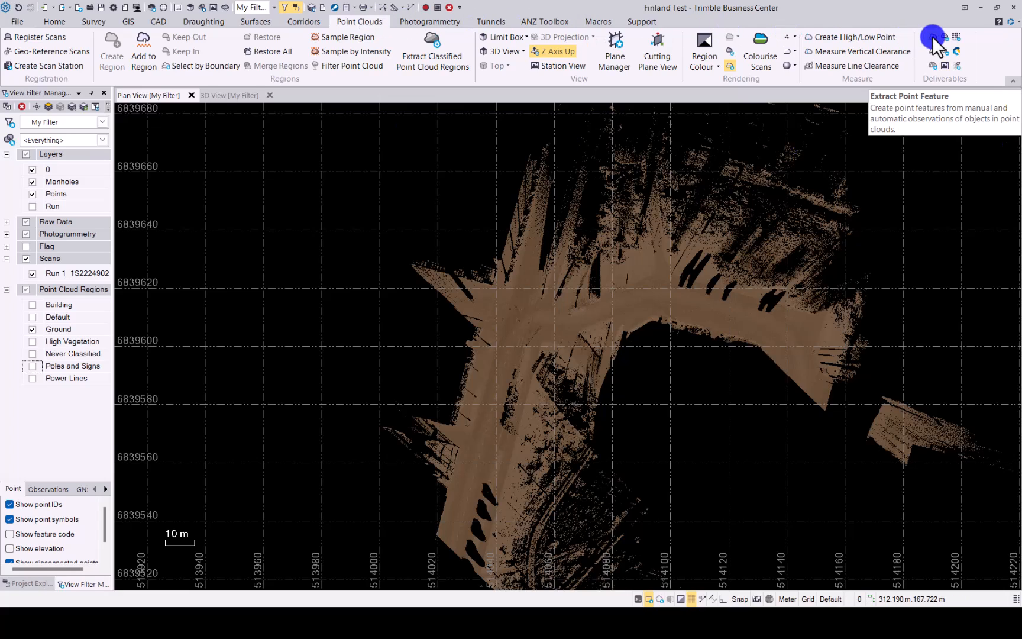
left_click(932, 37)
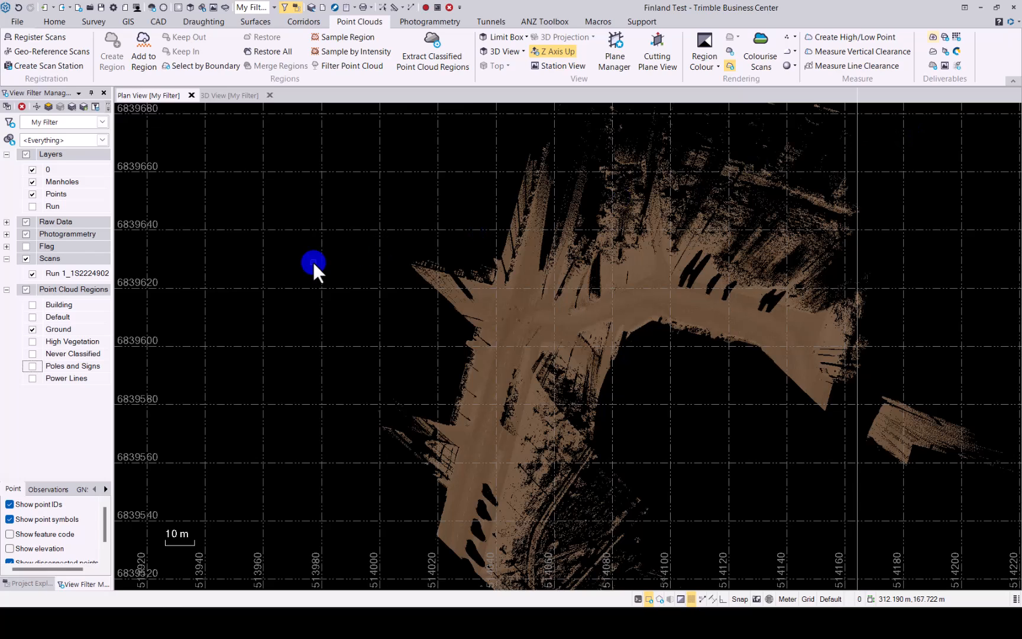
left_click(432, 55)
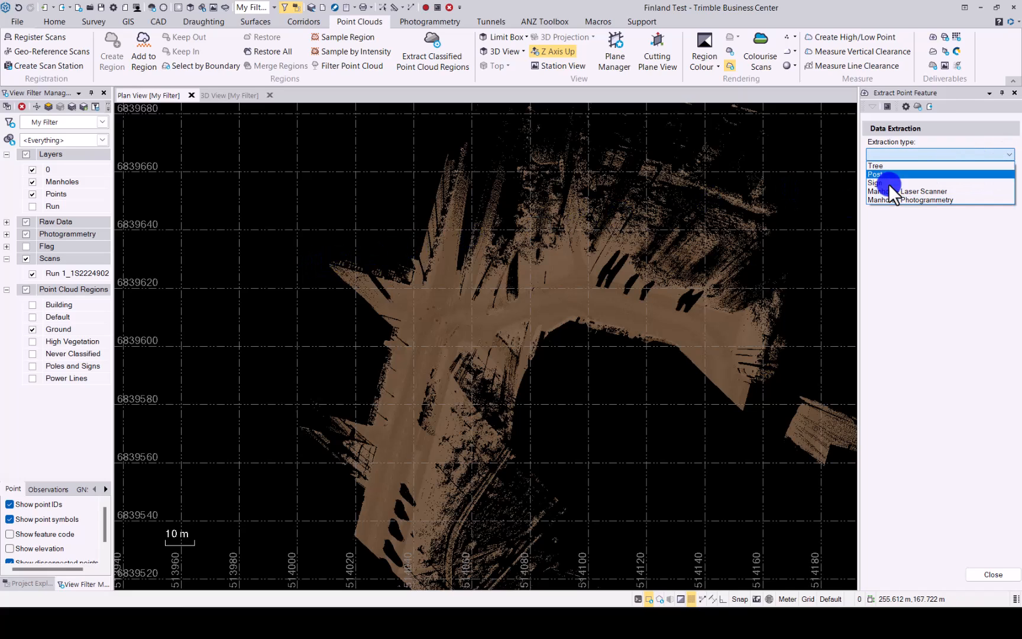
mouse_move(920, 191)
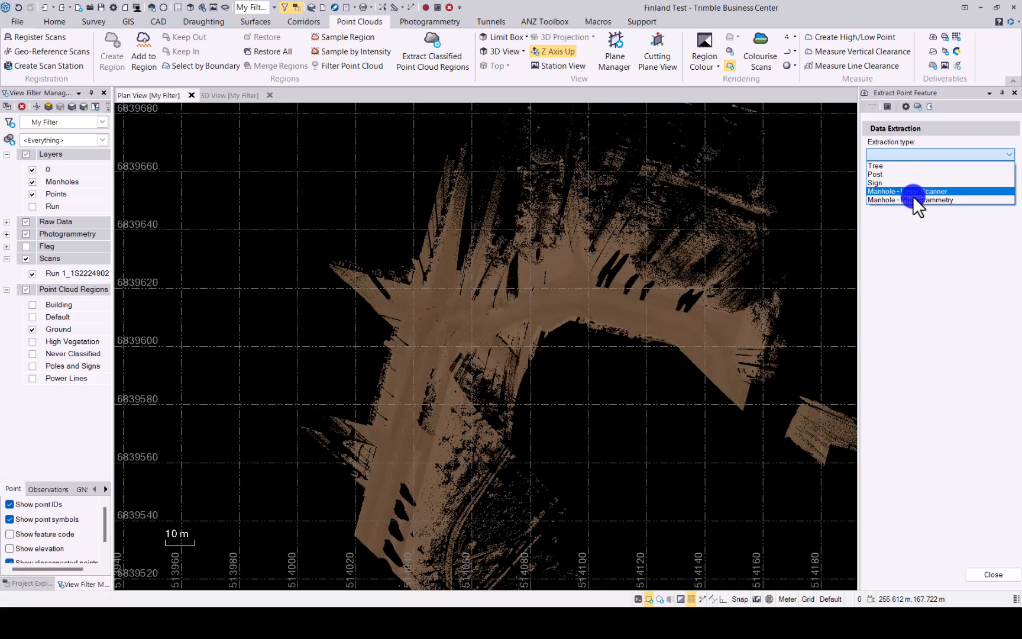
mouse_move(912, 200)
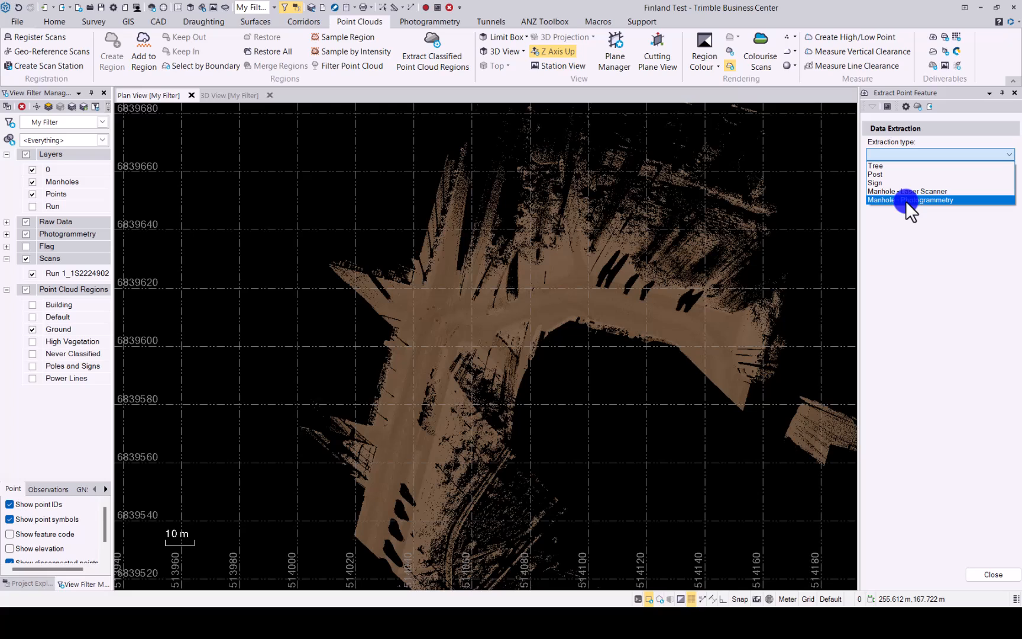
mouse_move(907, 191)
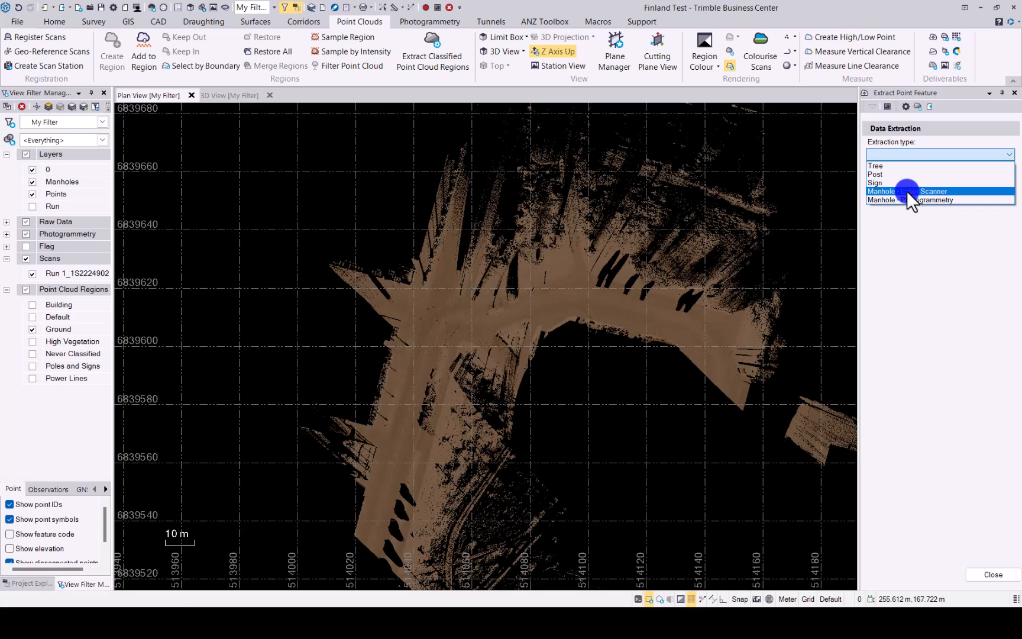
left_click(886, 191)
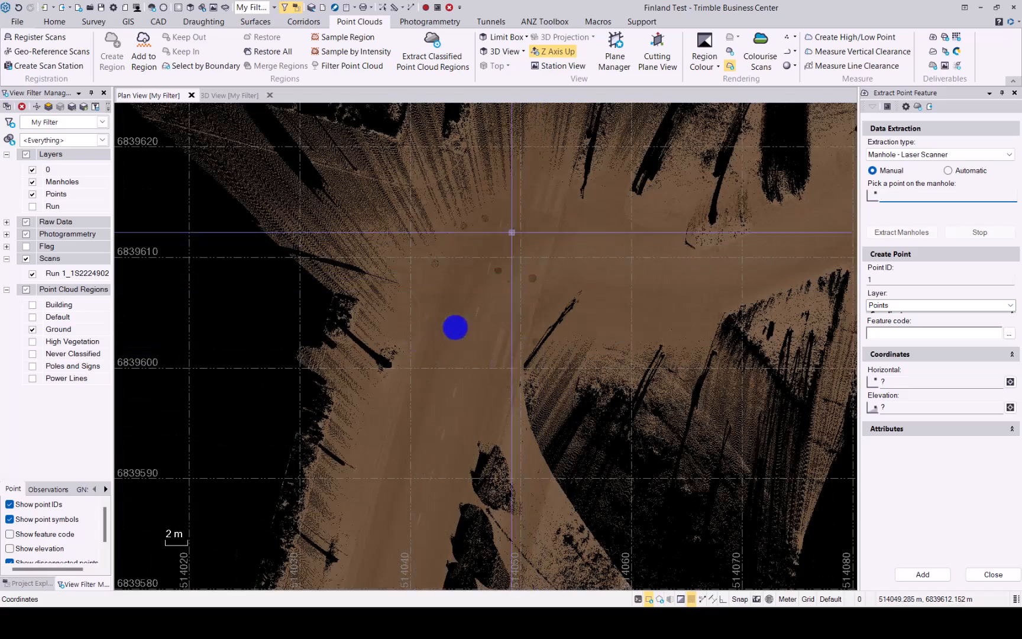
left_click(612, 286)
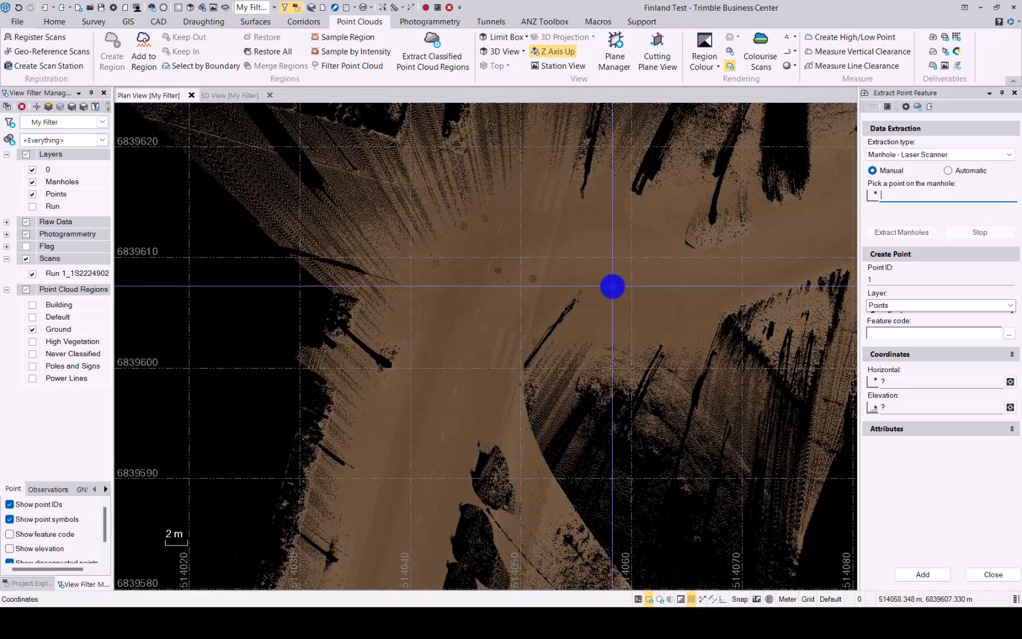
scroll("down", 3)
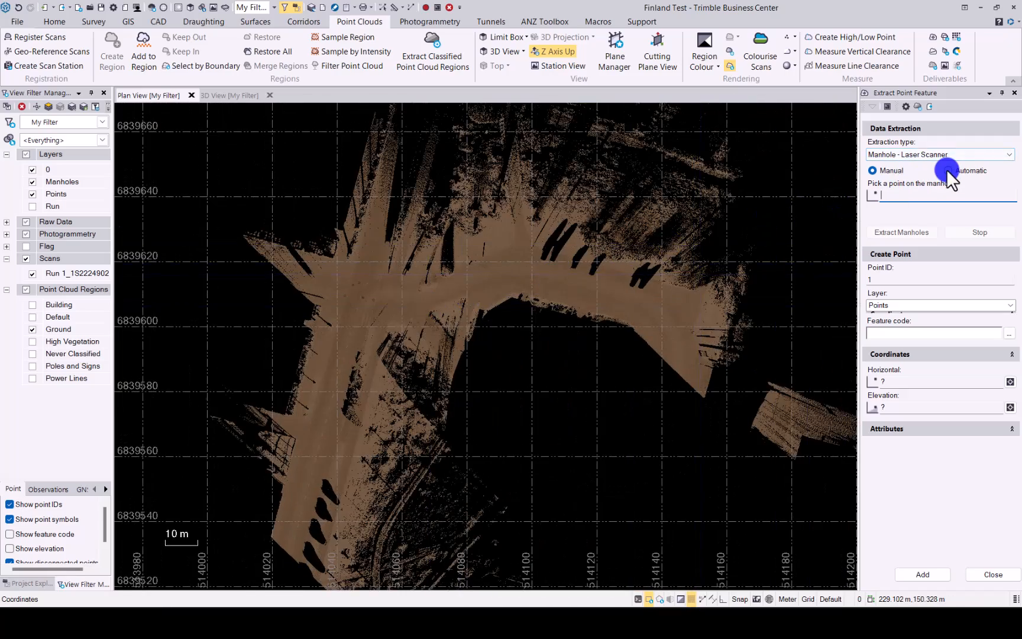
Switch to Automatic mode and run Extract Manholes at 50% minimum confidence
left_click(946, 171)
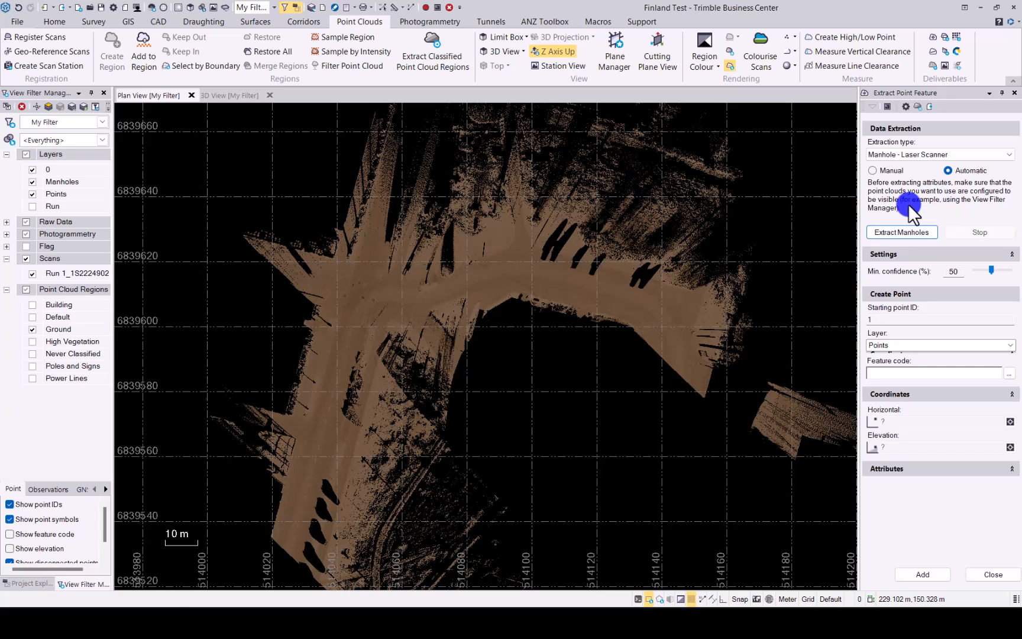
left_click(493, 277)
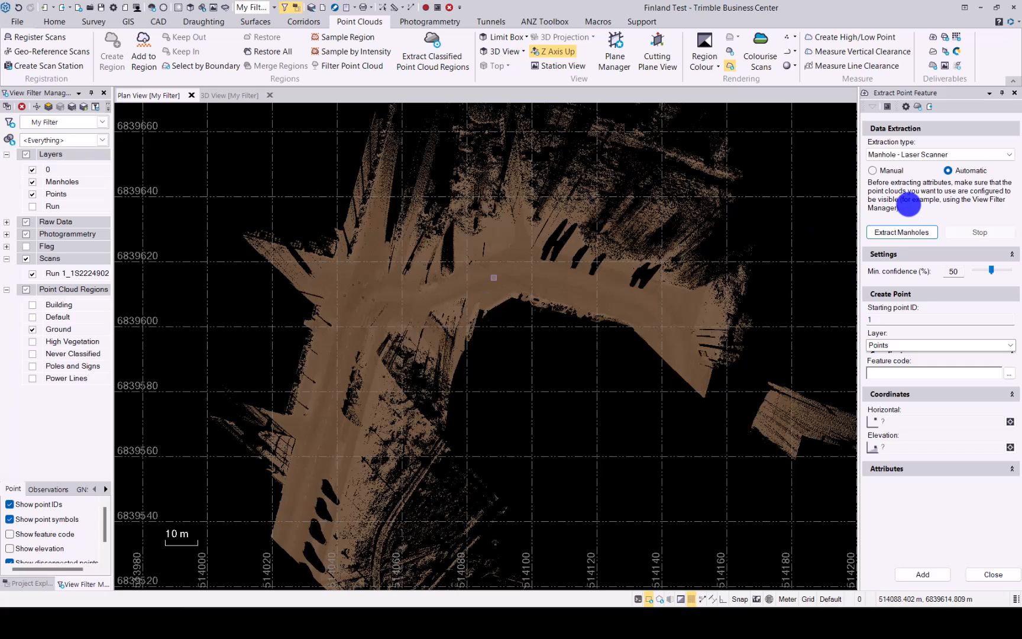
mouse_move(904, 232)
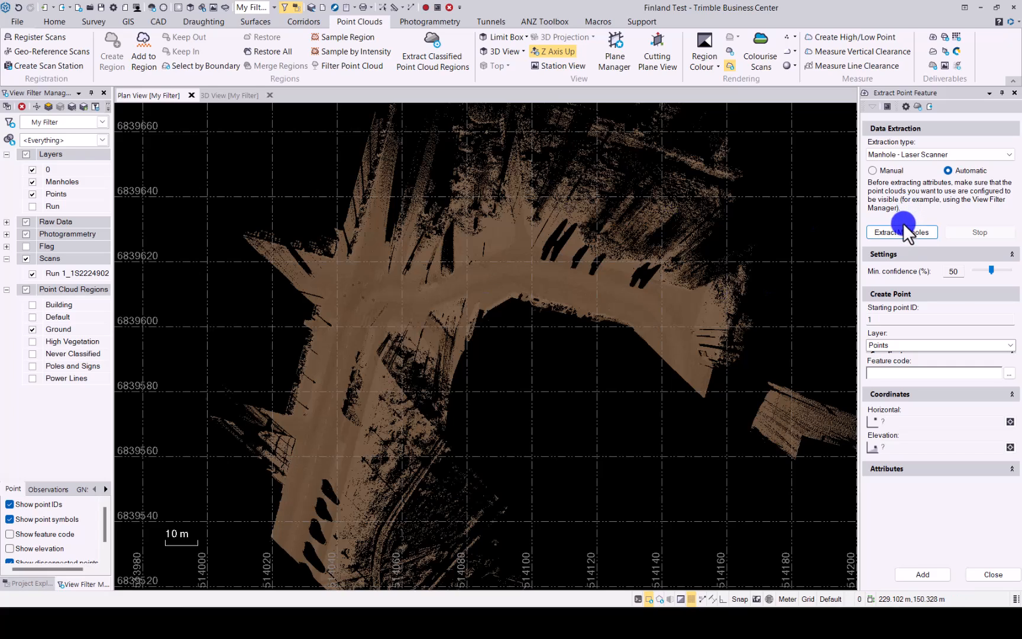
mouse_move(902, 232)
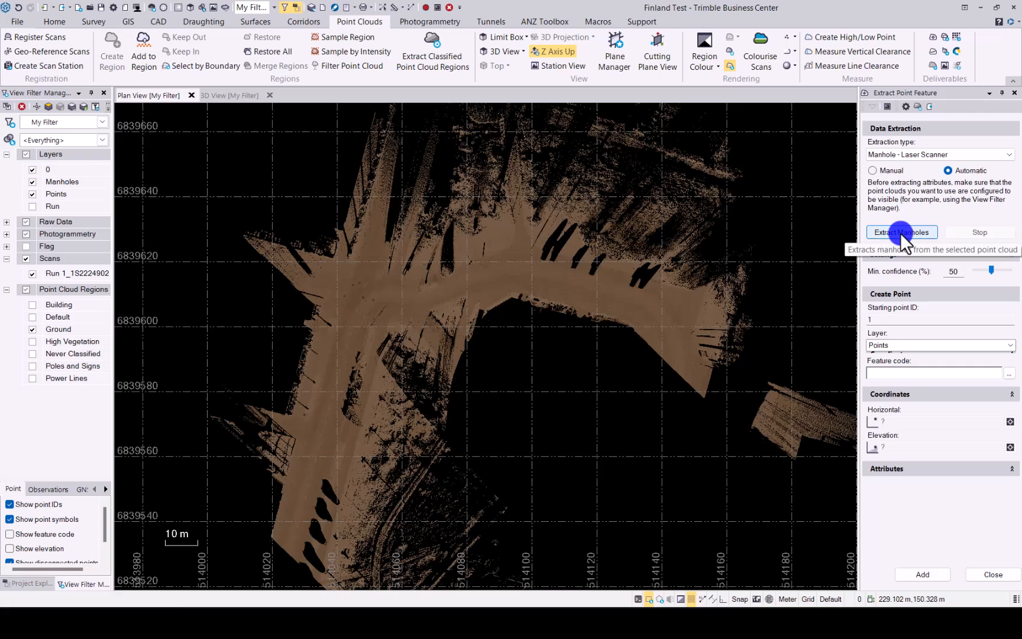
left_click(901, 232)
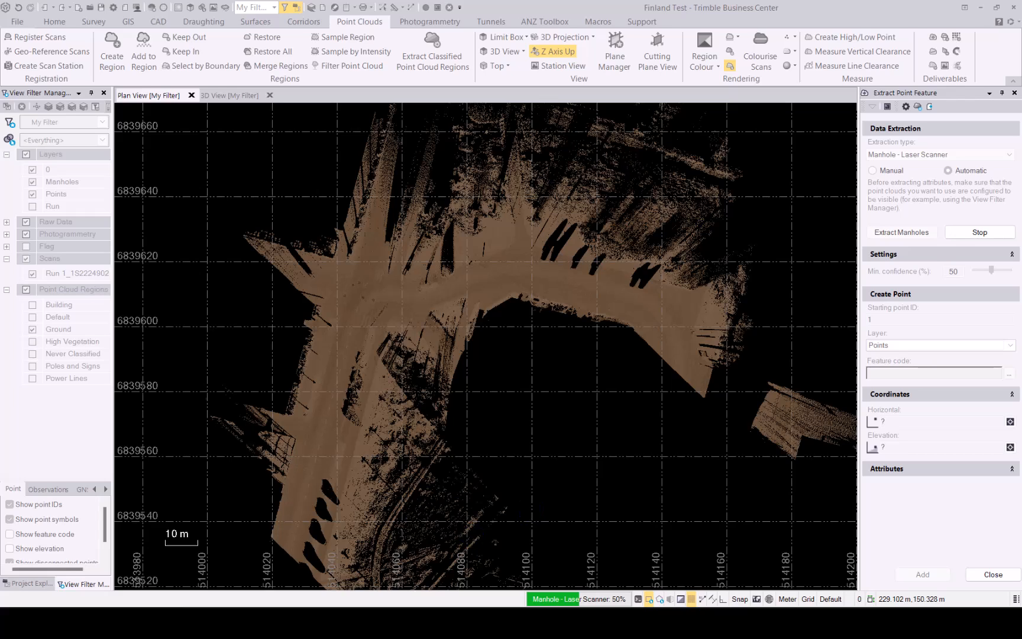
left_click_drag(991, 269, 985, 273)
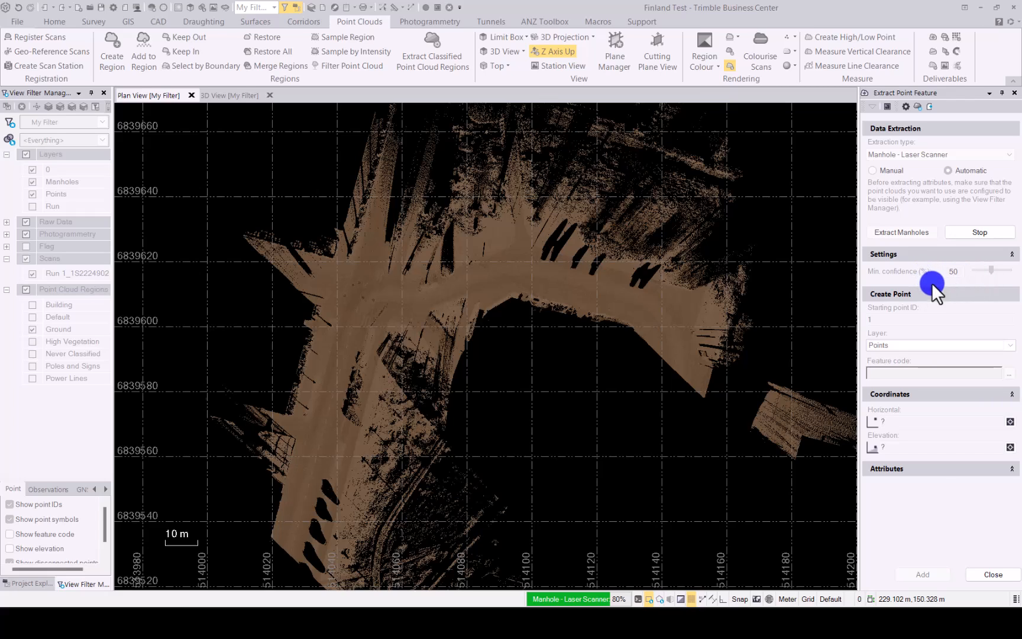
mouse_move(938, 299)
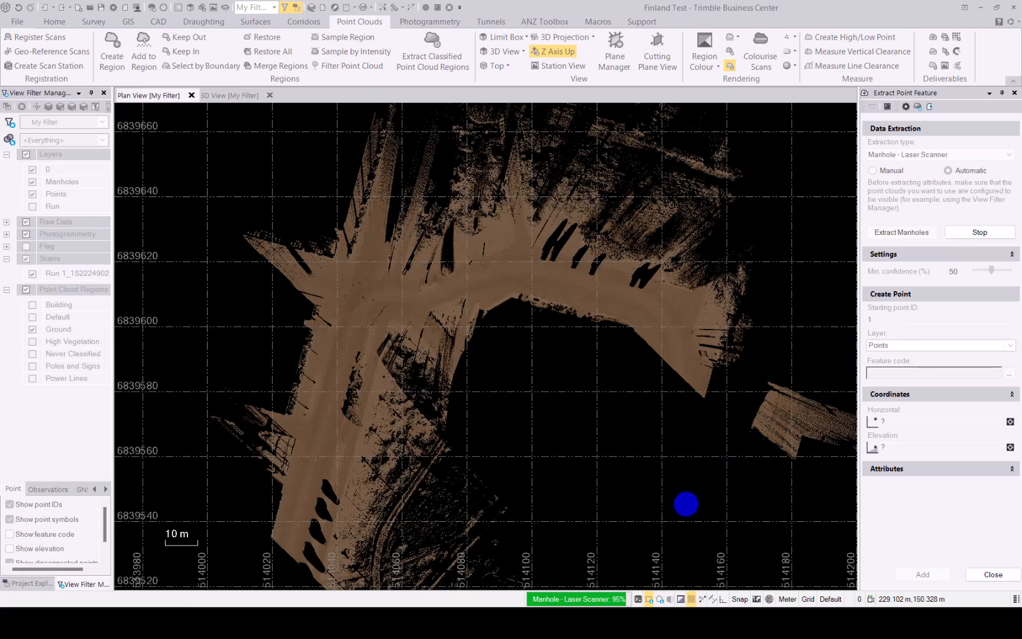
Adjust the Min. confidence slider through 25, 75 and 62, settling at 46%
left_click(947, 170)
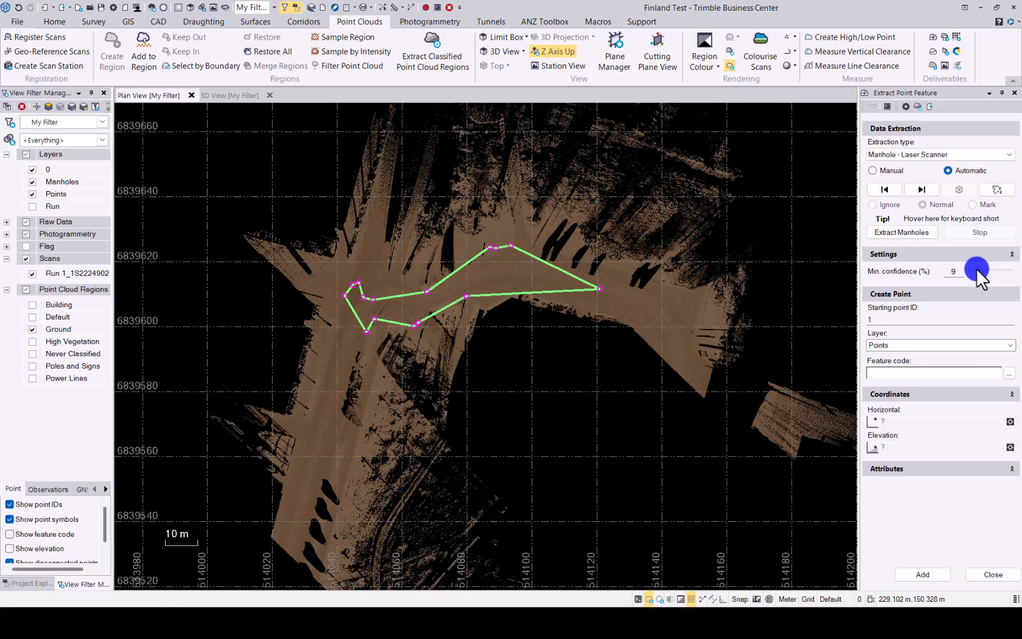
left_click_drag(978, 268, 984, 268)
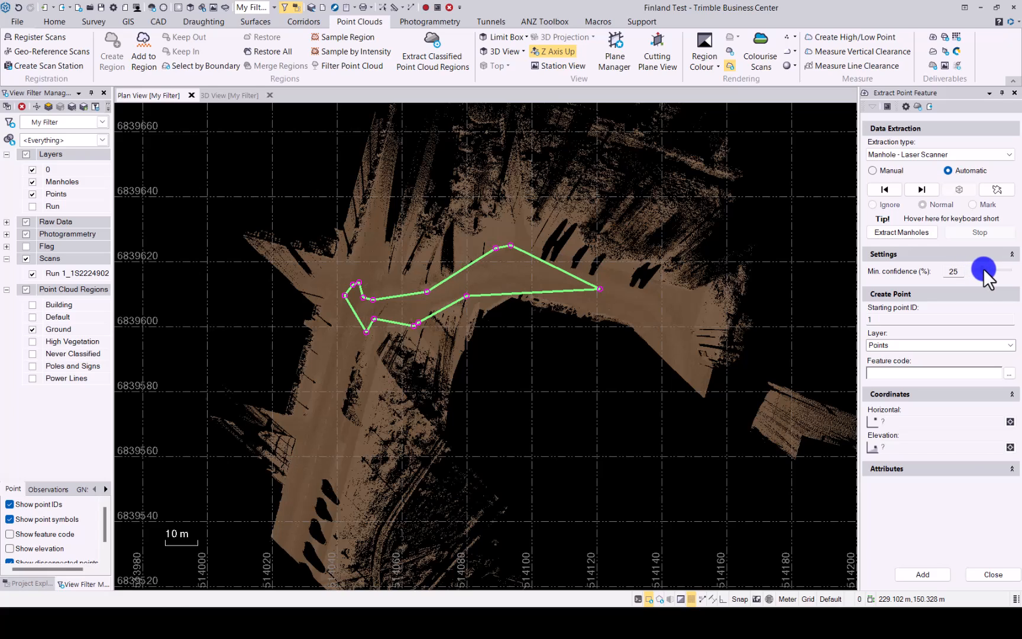
left_click_drag(985, 267, 1000, 267)
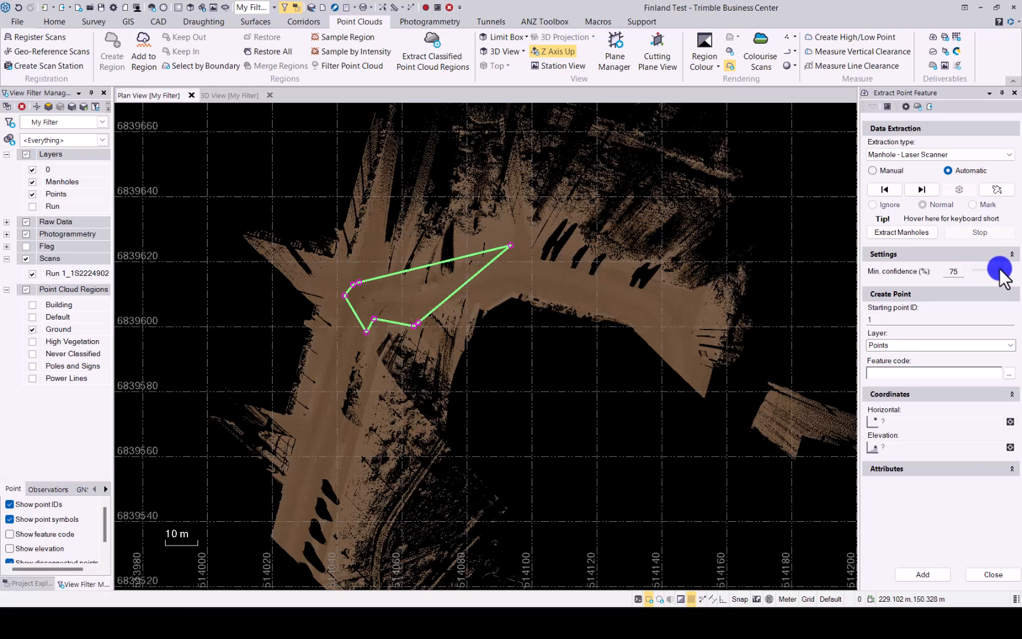
left_click_drag(994, 267, 985, 267)
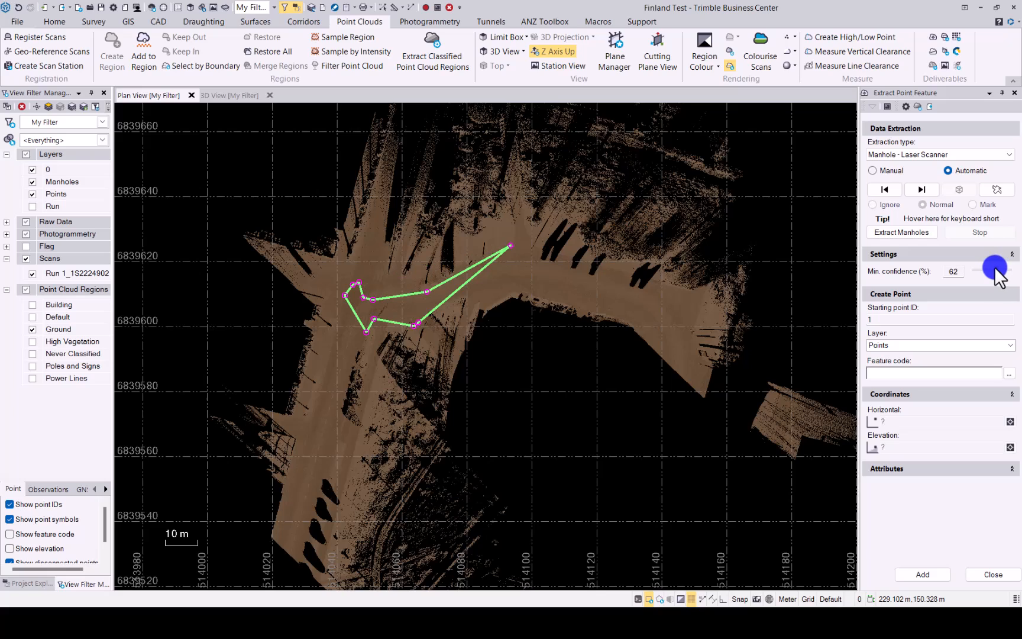
left_click_drag(994, 268, 989, 268)
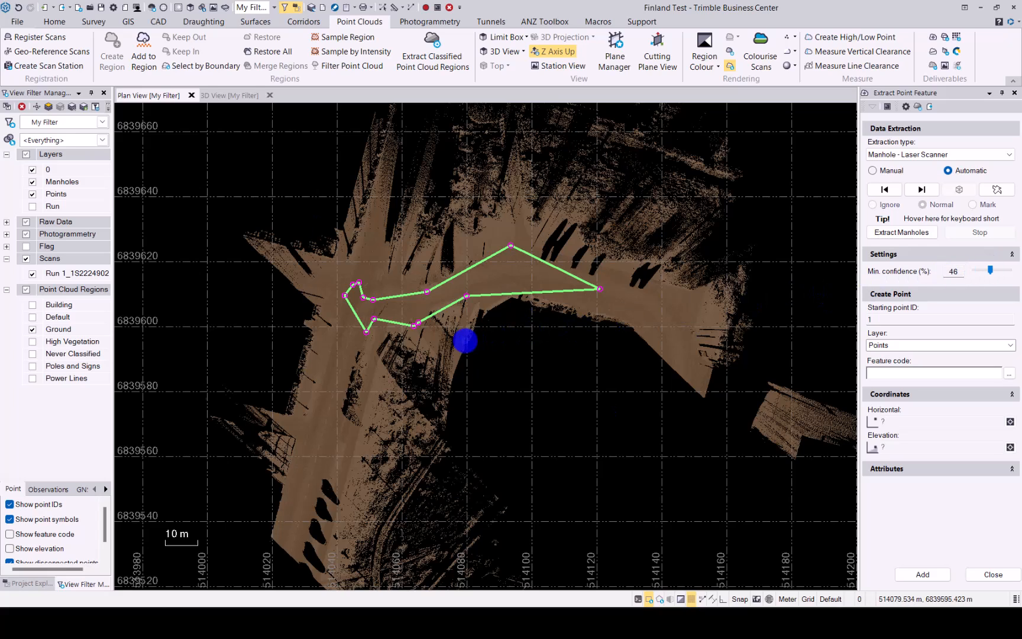
mouse_move(466, 349)
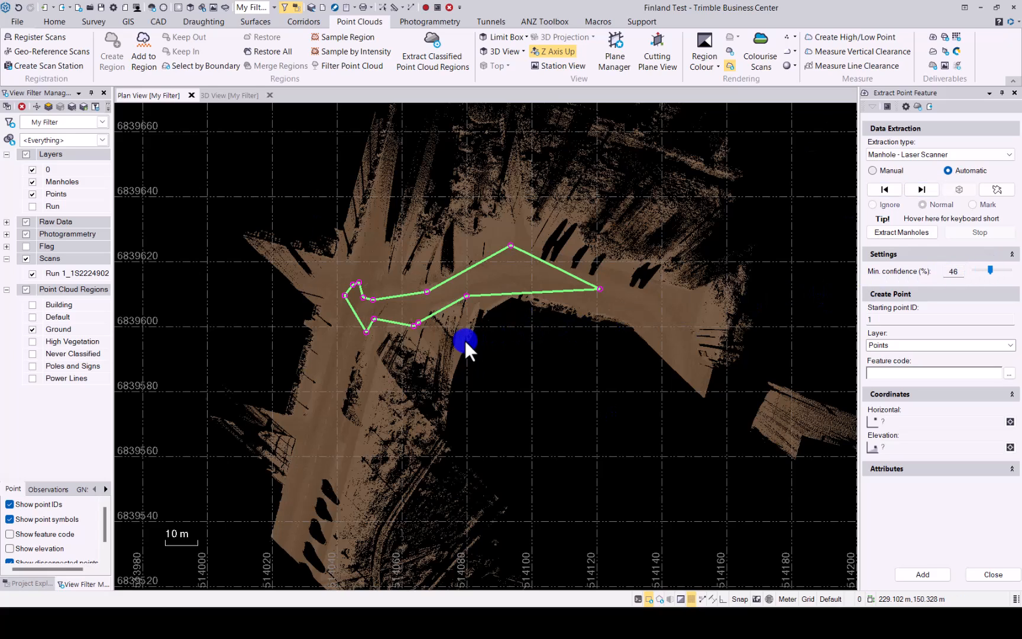
left_click(921, 190)
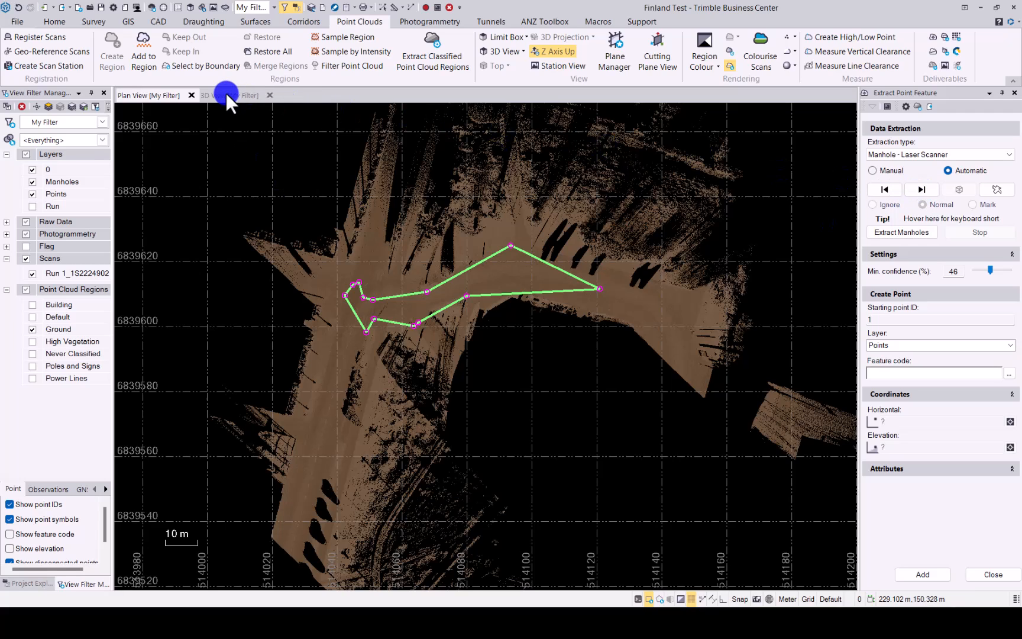
In 3D view, step through the first two detections and set both to Ignore
left_click(229, 96)
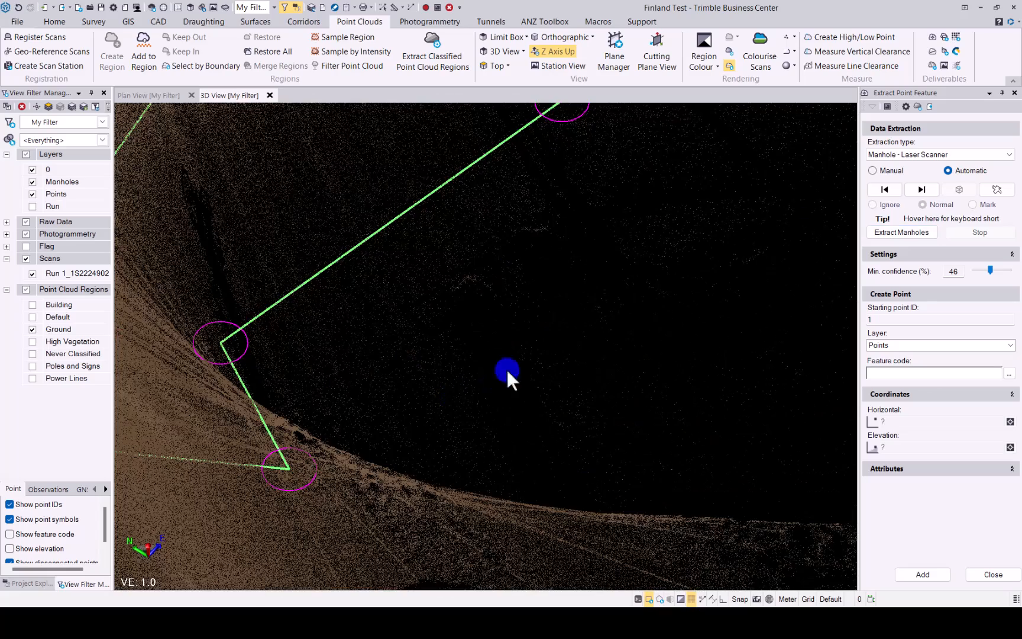
left_click(921, 189)
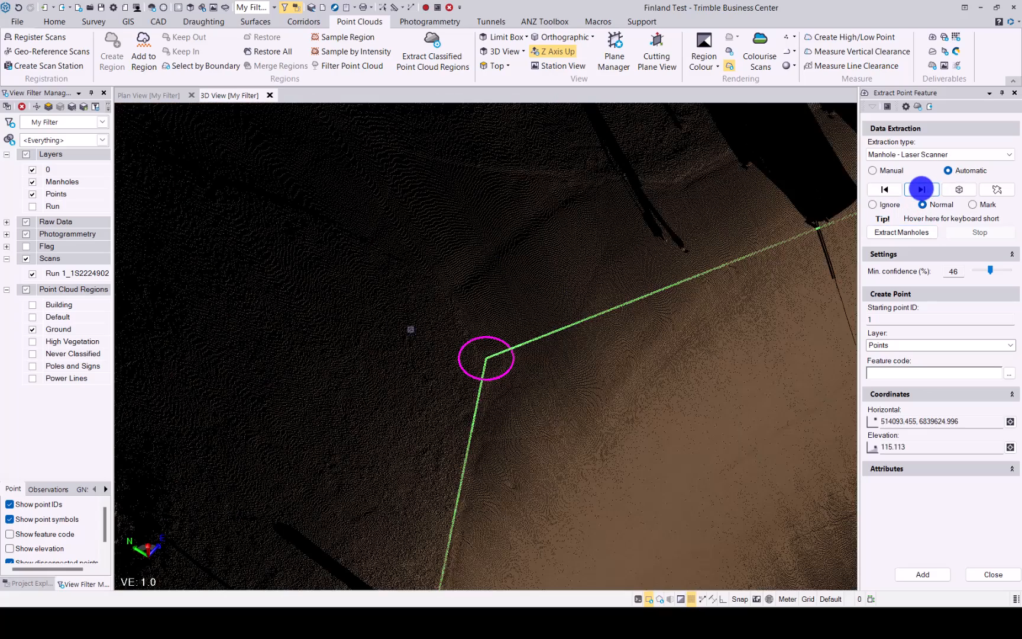
left_click(921, 189)
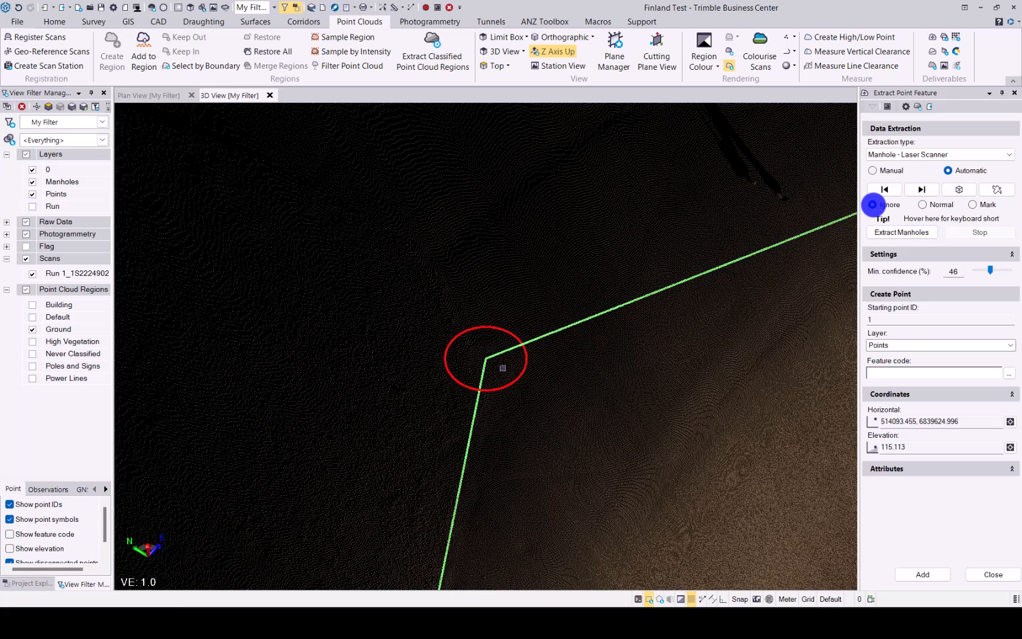
left_click(922, 190)
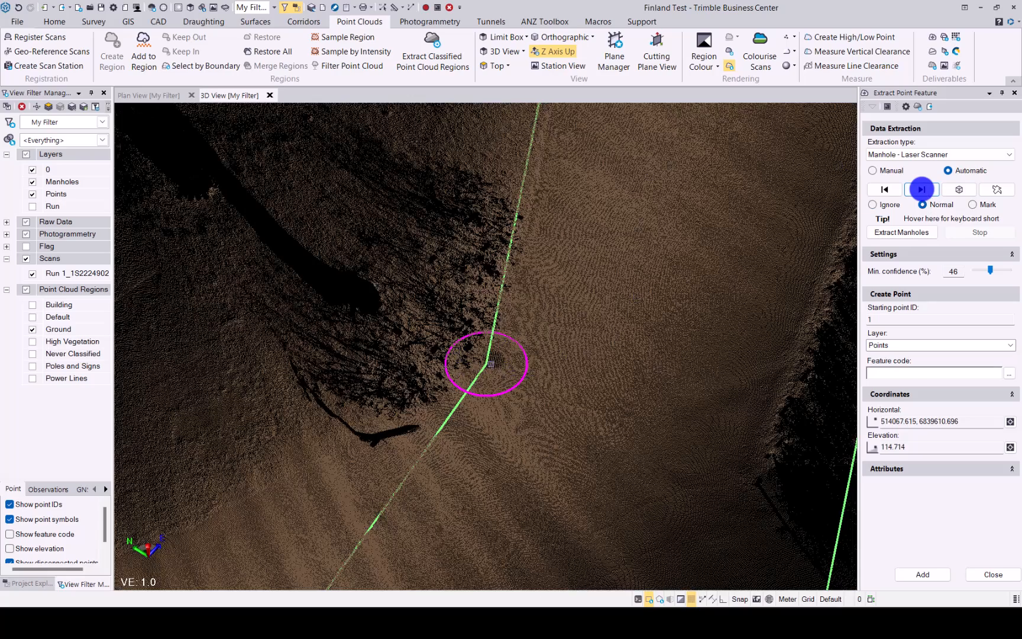
left_click(921, 190)
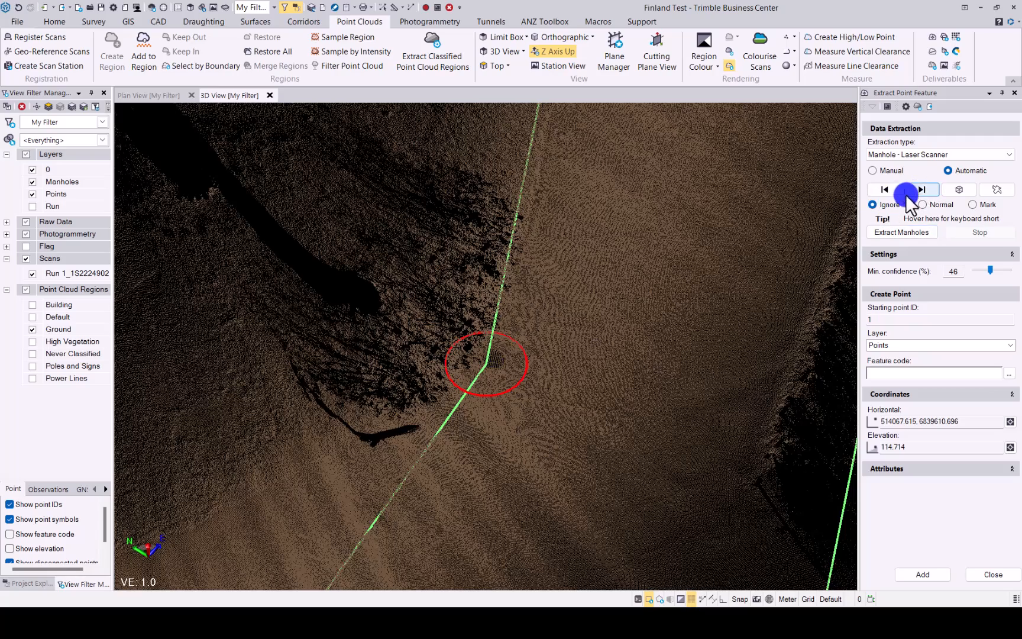
Review the remaining detections, check the Layer setting, and return to Plan View
left_click(920, 190)
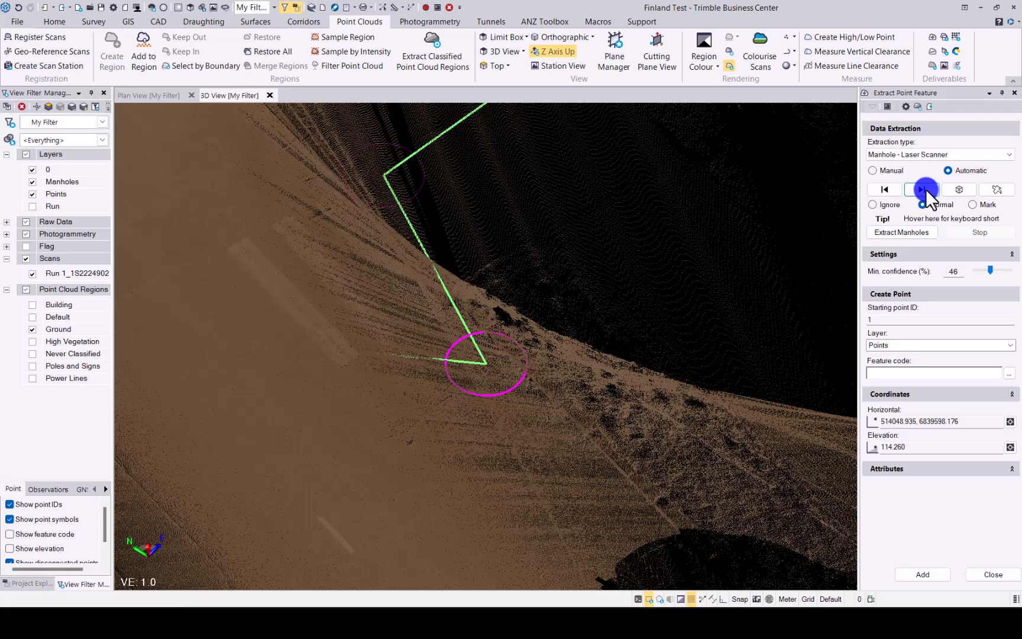
left_click(922, 189)
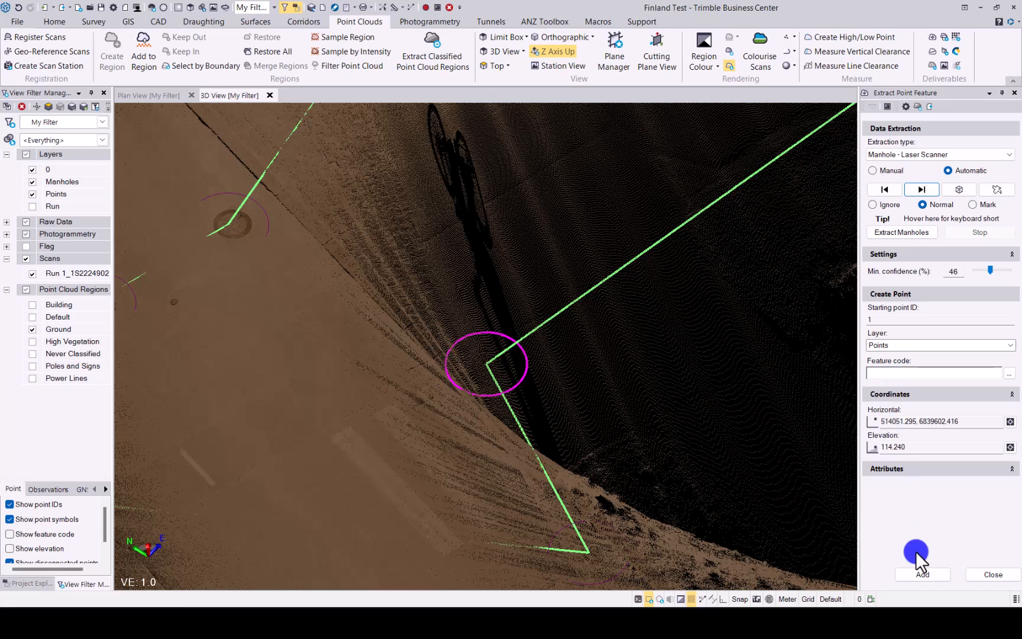
mouse_move(913, 362)
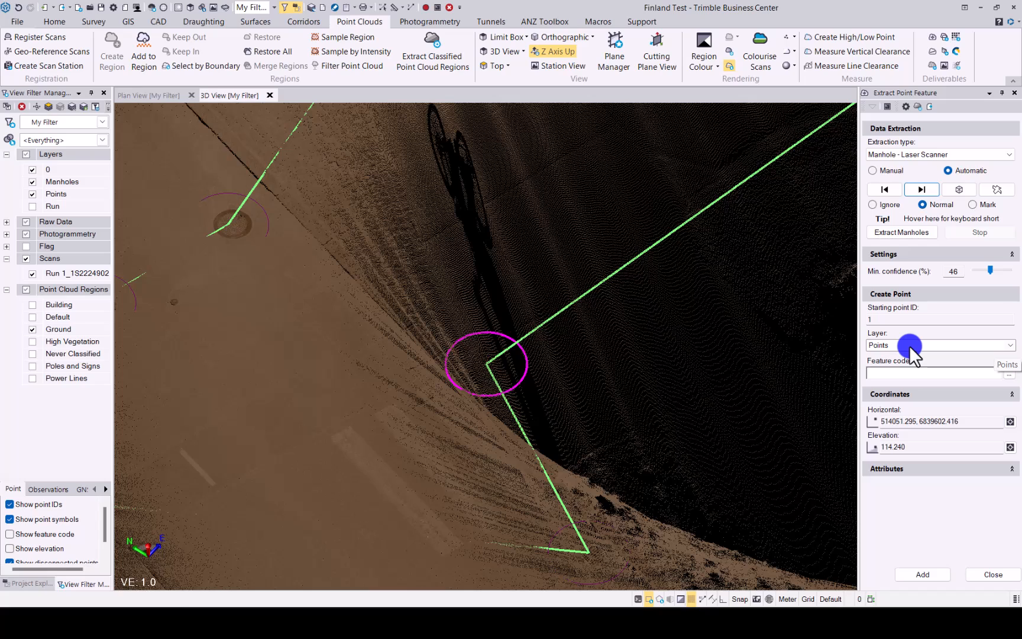
left_click(876, 318)
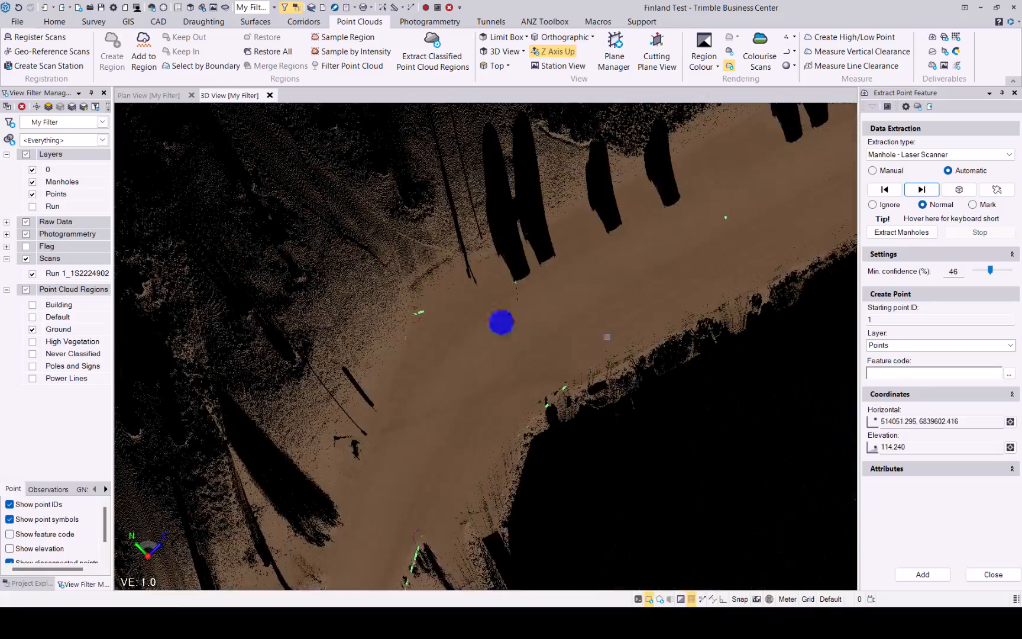
left_click(148, 95)
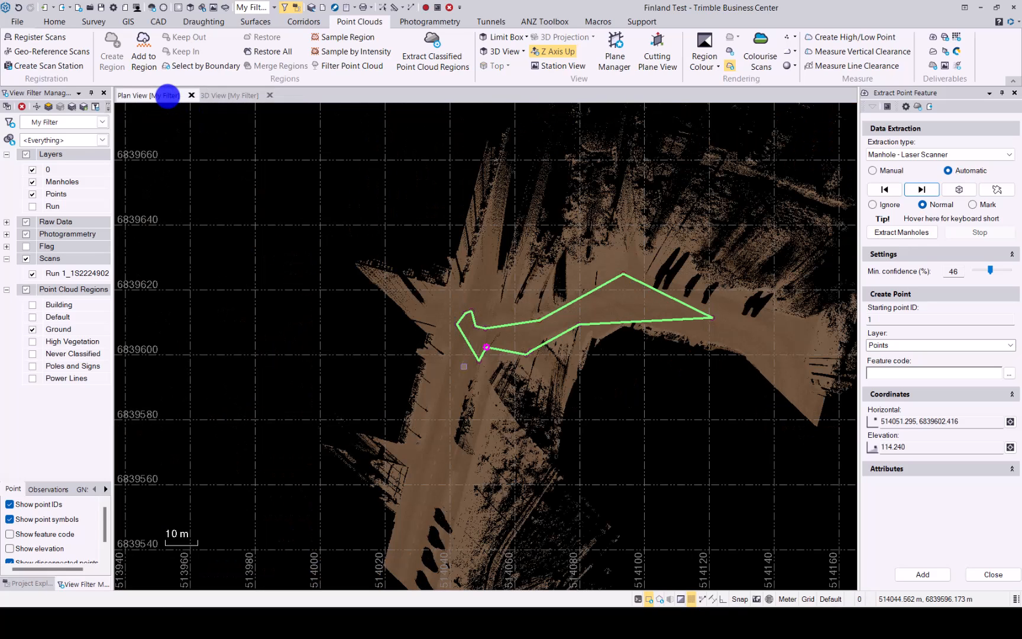
mouse_move(171, 105)
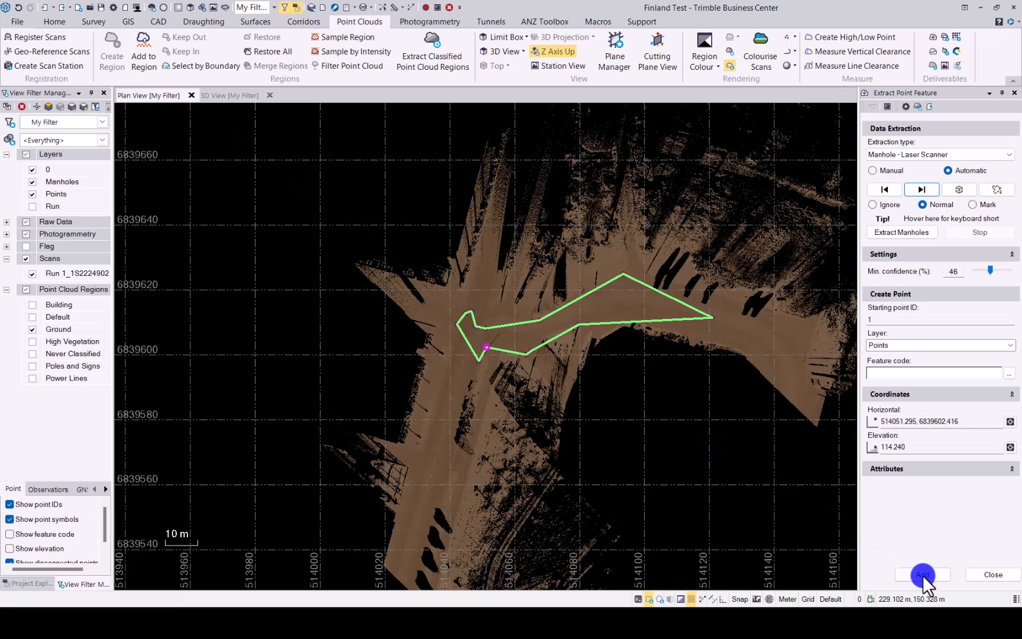
Add the reviewed manholes, confirming 11 points without a feature code
left_click(922, 574)
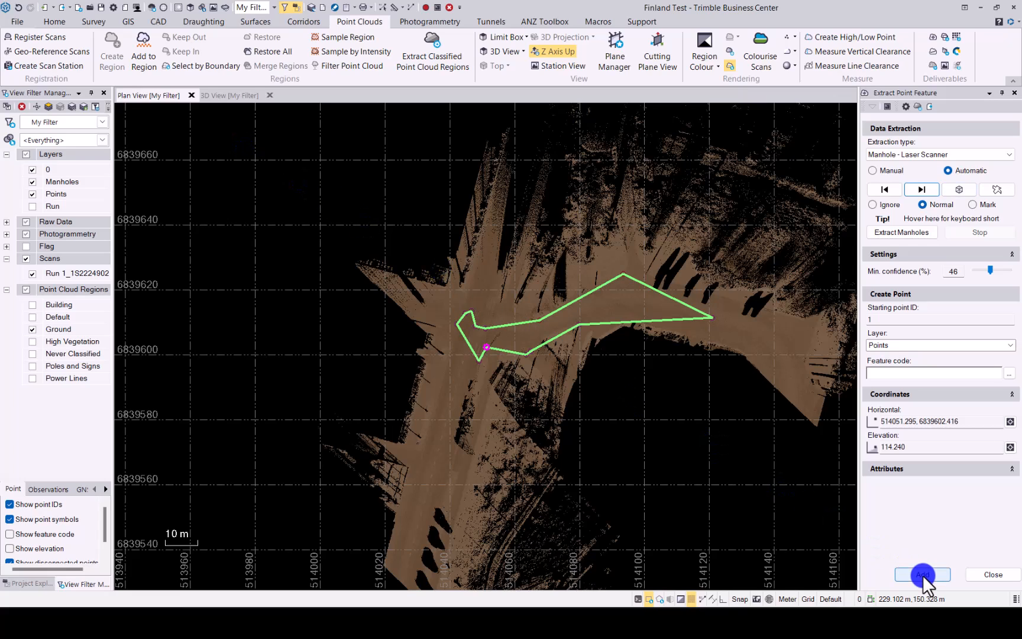
left_click(921, 574)
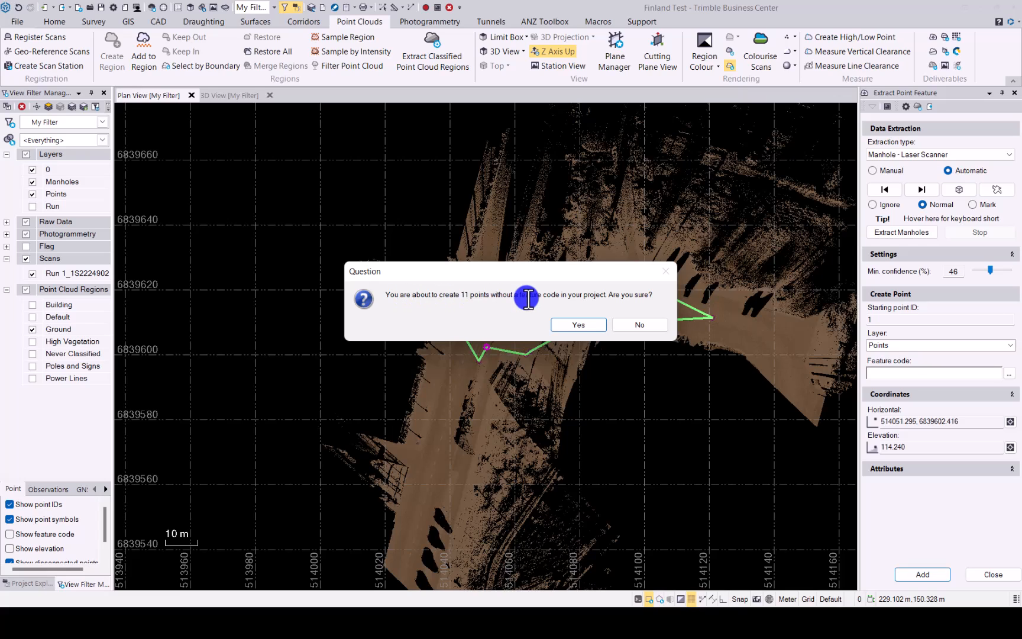
left_click(576, 325)
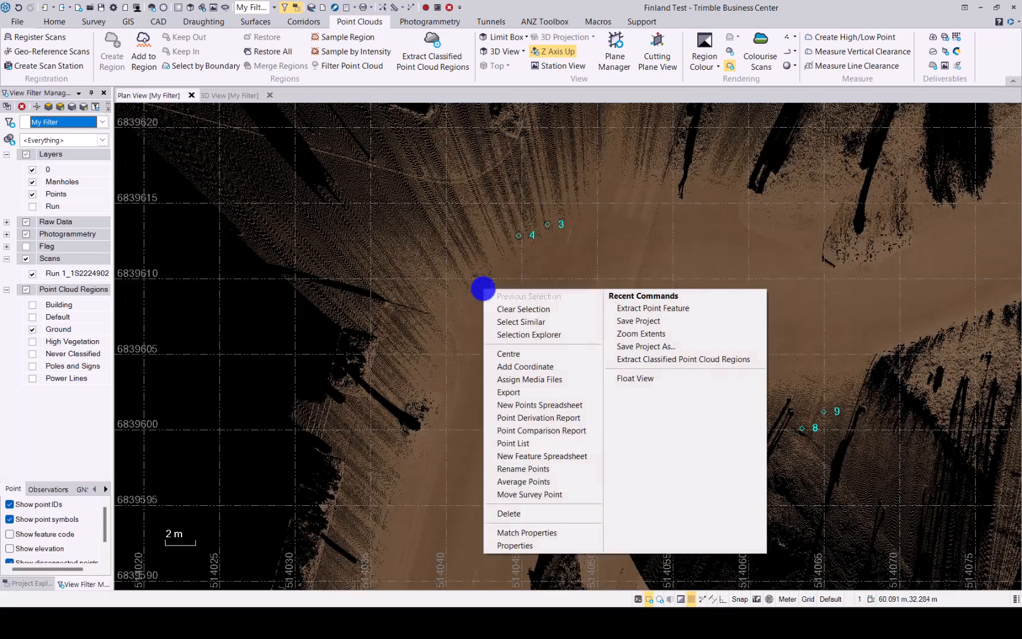
Show Properties for point 5: Points layer, elevation 114.207, no feature code
left_click(515, 545)
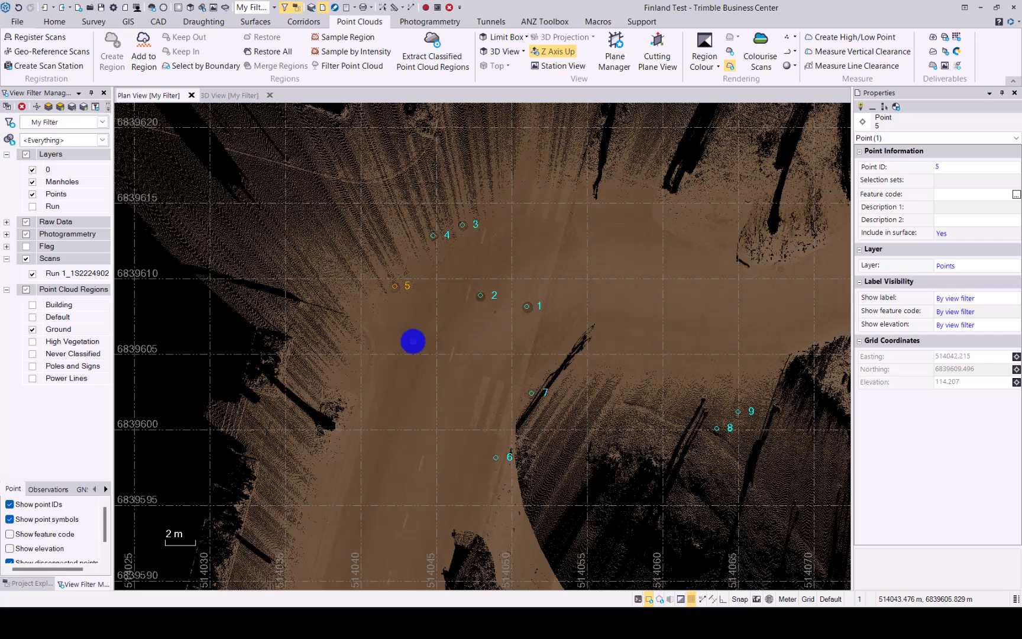
left_click_drag(411, 341, 466, 263)
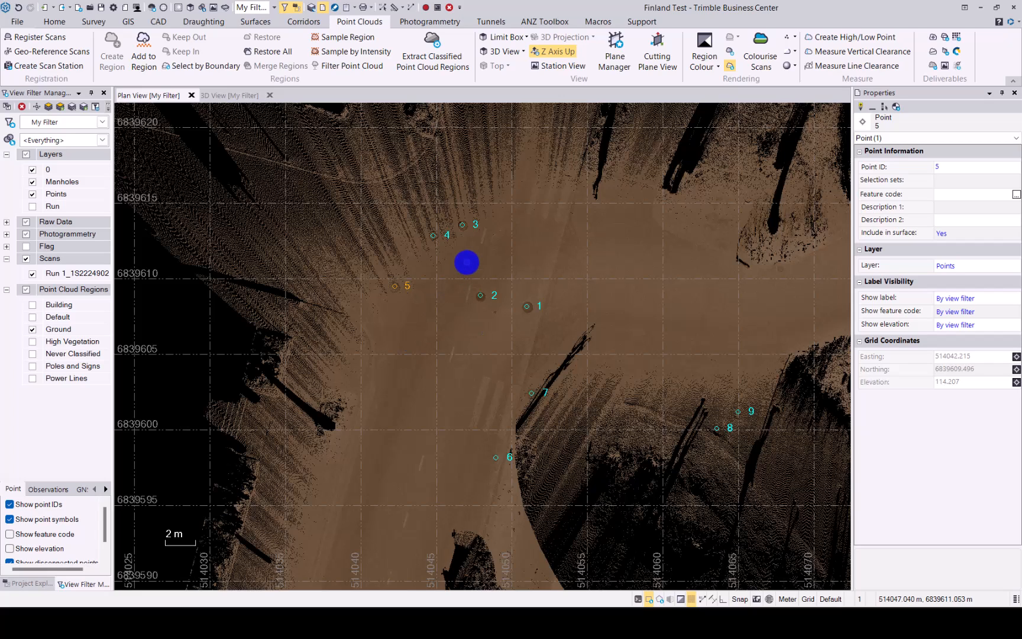